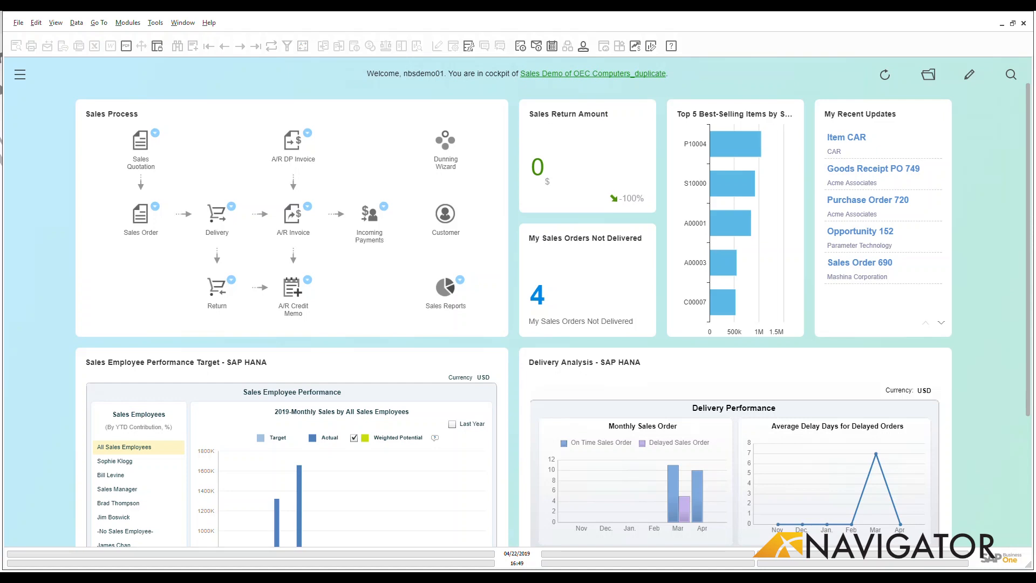
mouse_move(26, 85)
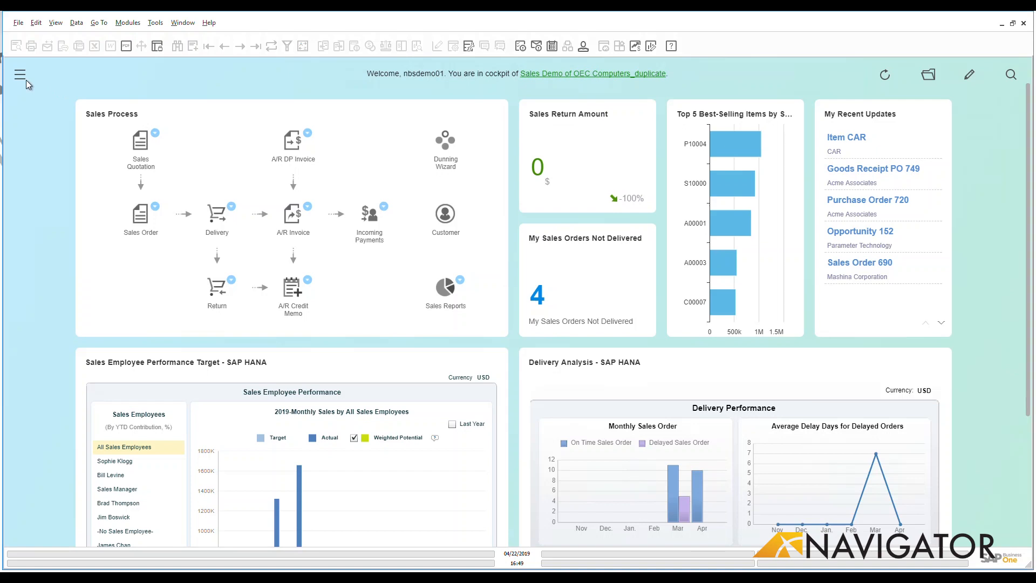
Browse the CRM and Sales - A/R modules and start a new Sales Quotation from CRM
click(20, 74)
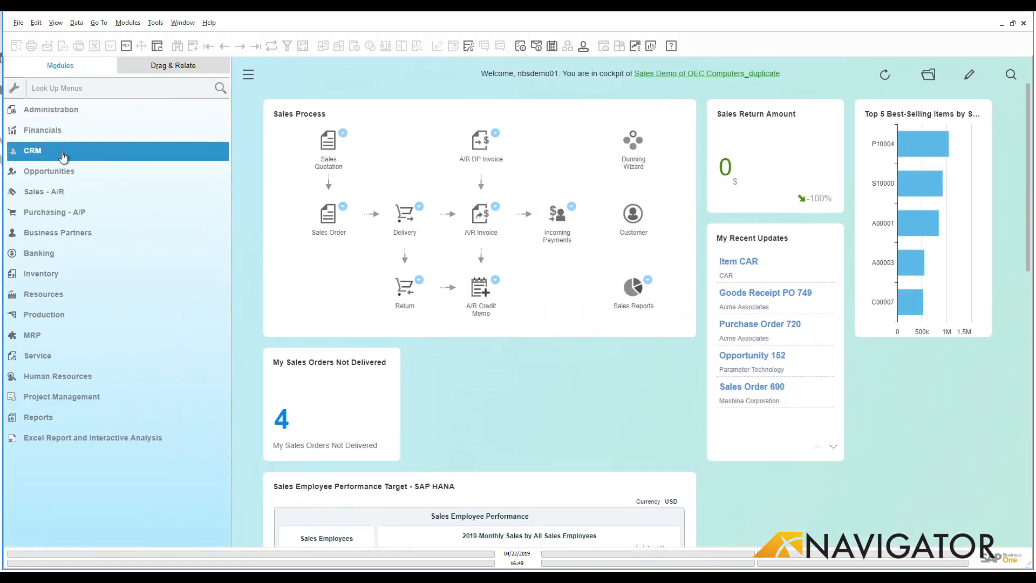
click(32, 150)
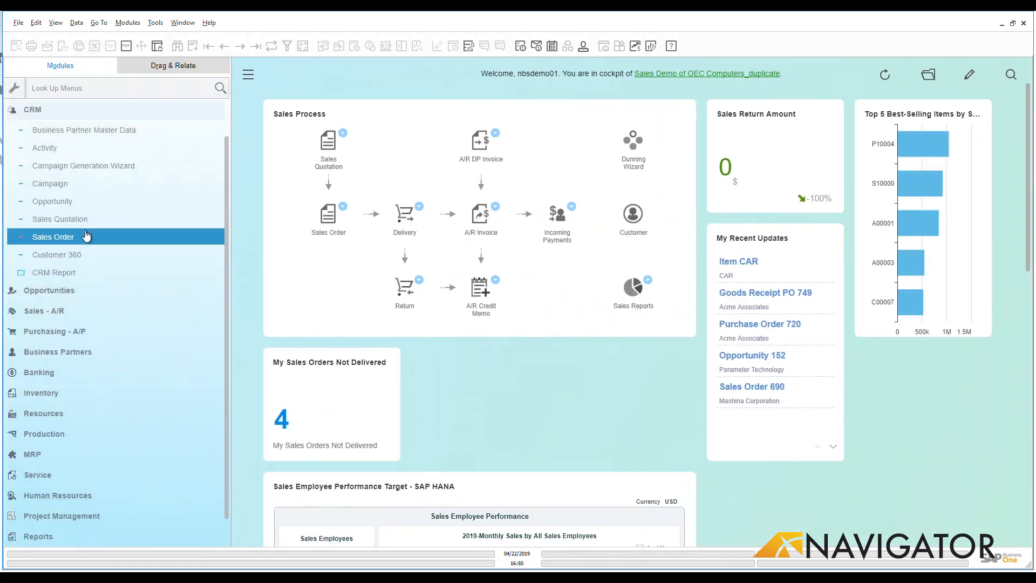
mouse_move(60, 219)
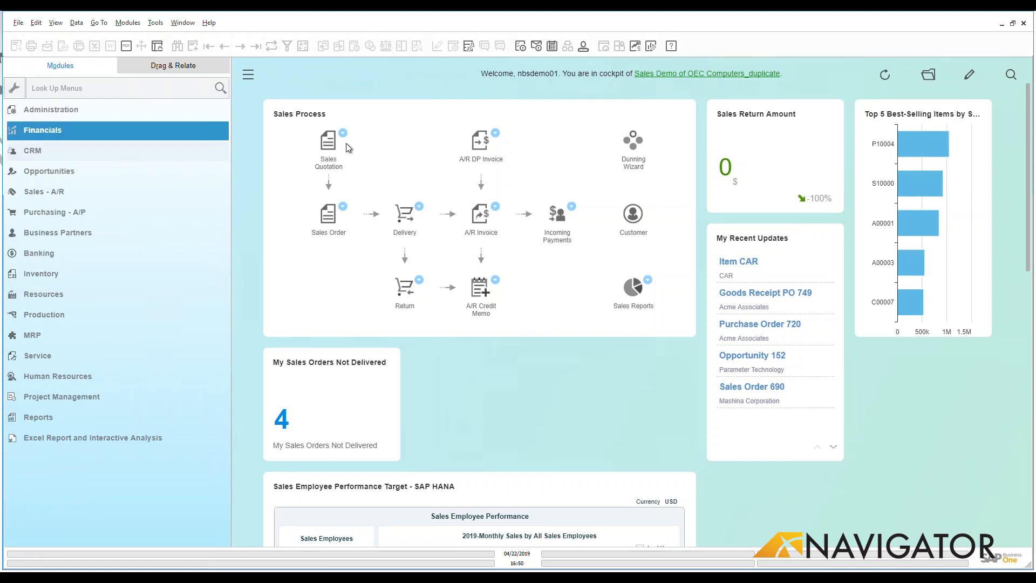
mouse_move(525, 123)
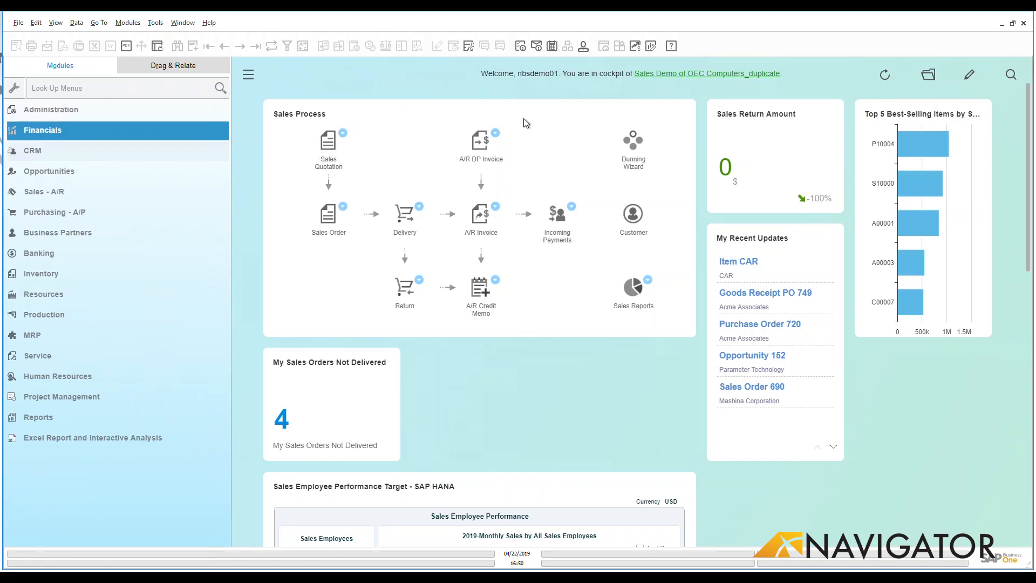
mouse_move(339, 233)
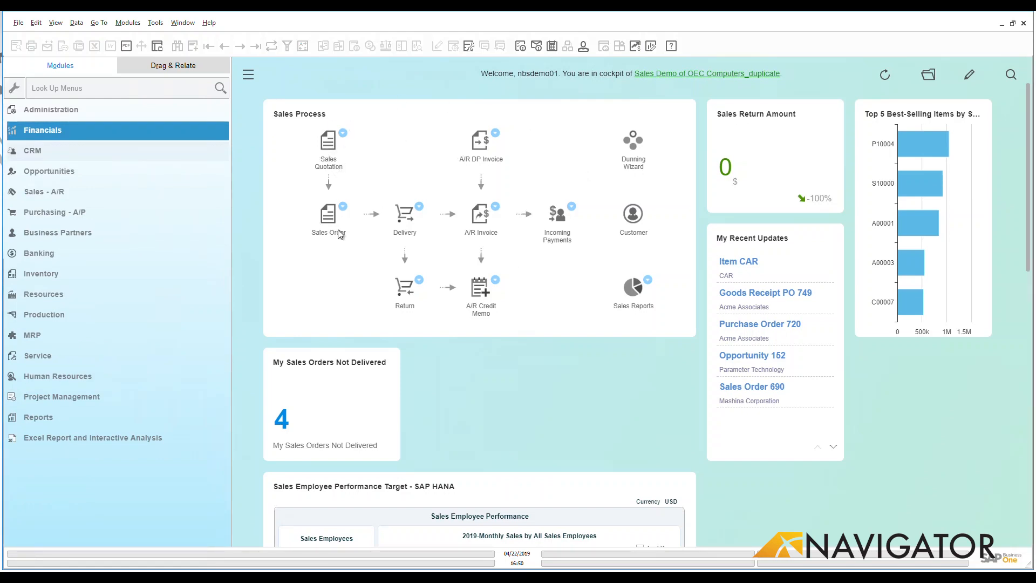
mouse_move(326, 118)
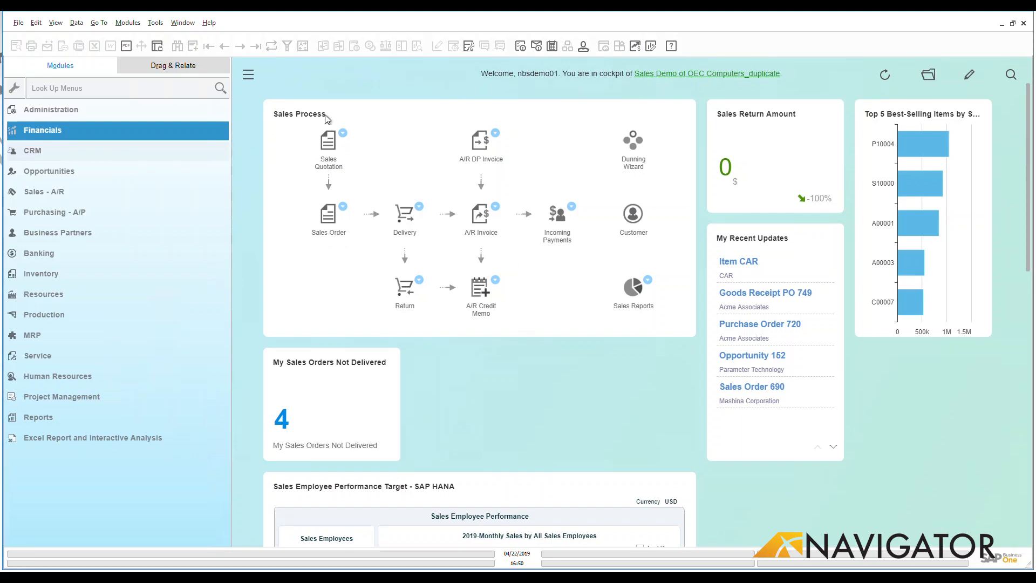
mouse_move(341, 177)
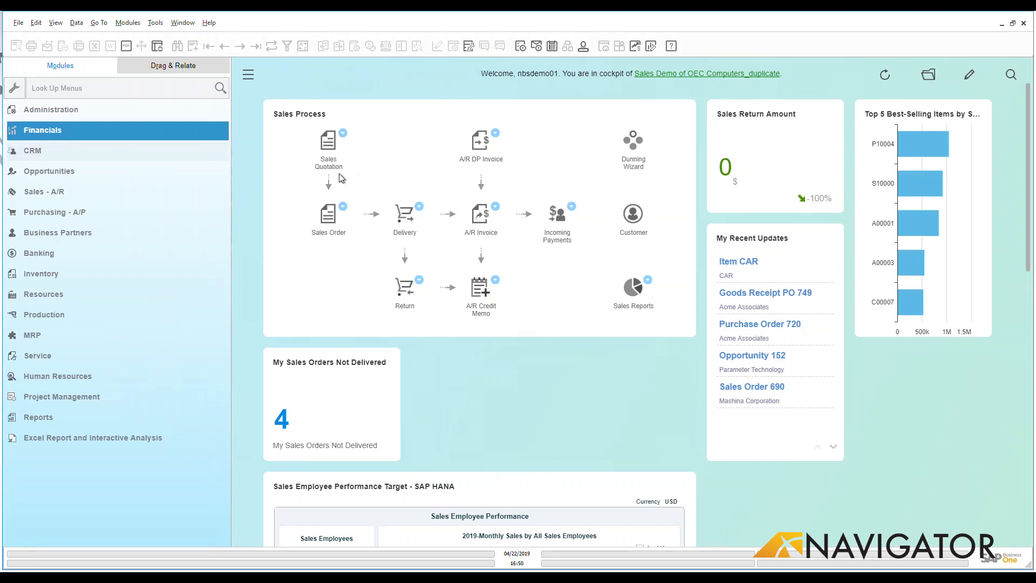
click(44, 192)
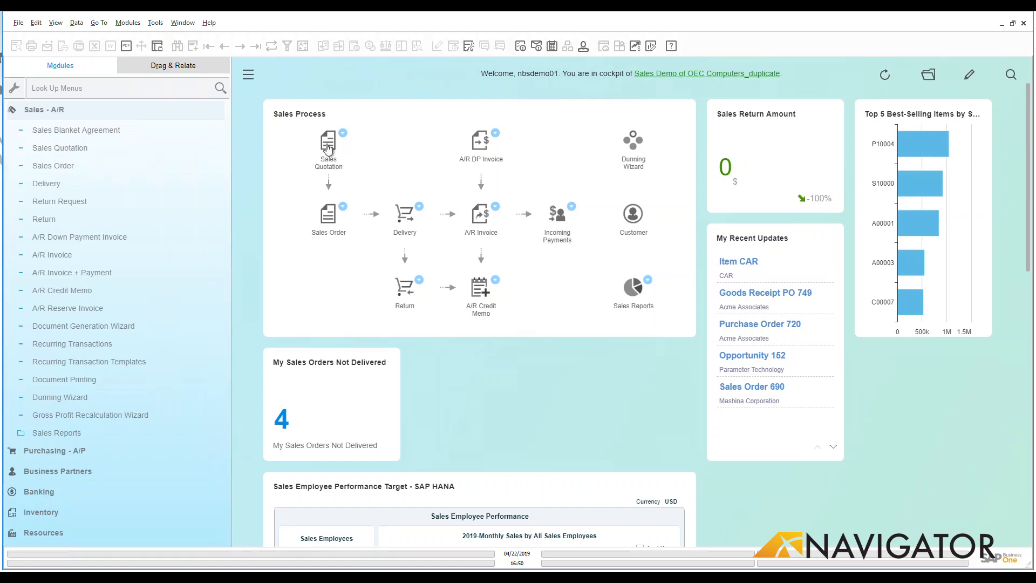
click(44, 109)
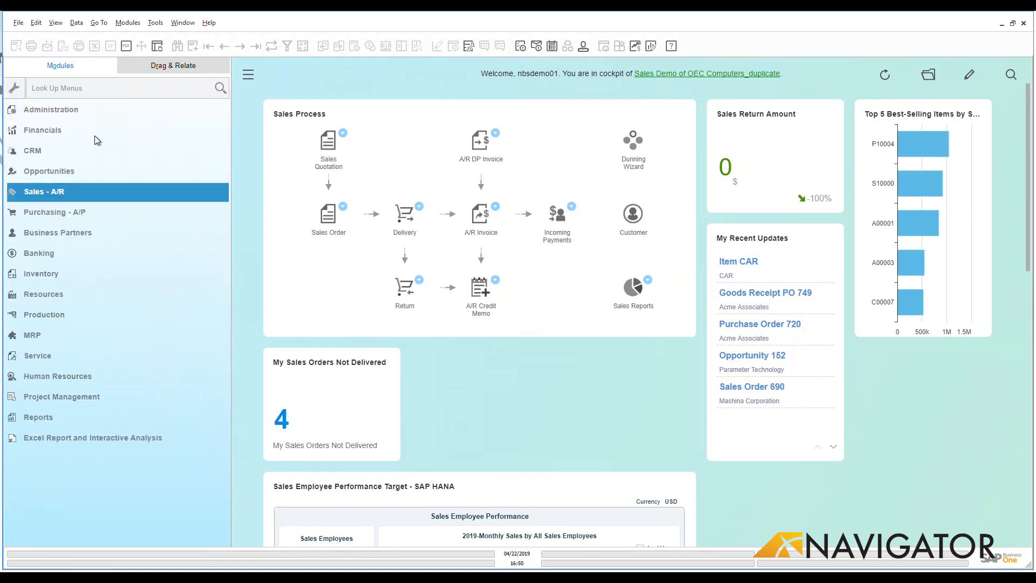
click(32, 150)
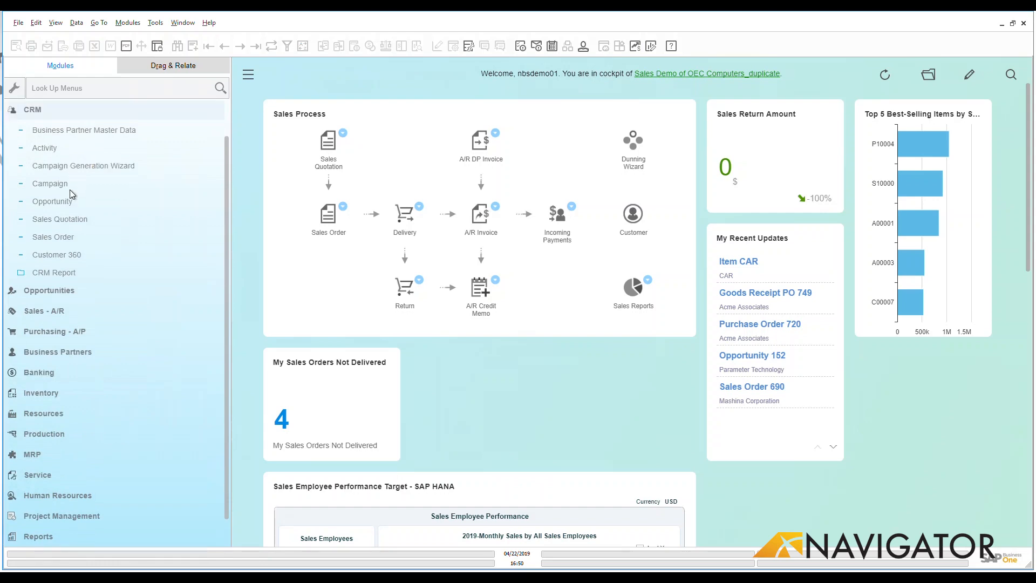
click(60, 218)
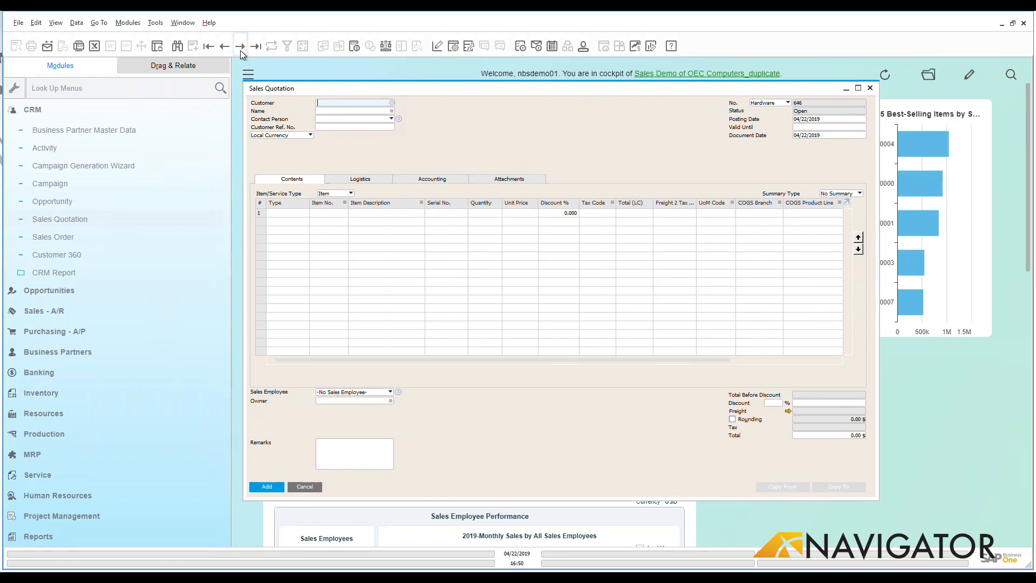
Navigate to the previous record, quotation 645 for Mashina Corporation
click(256, 45)
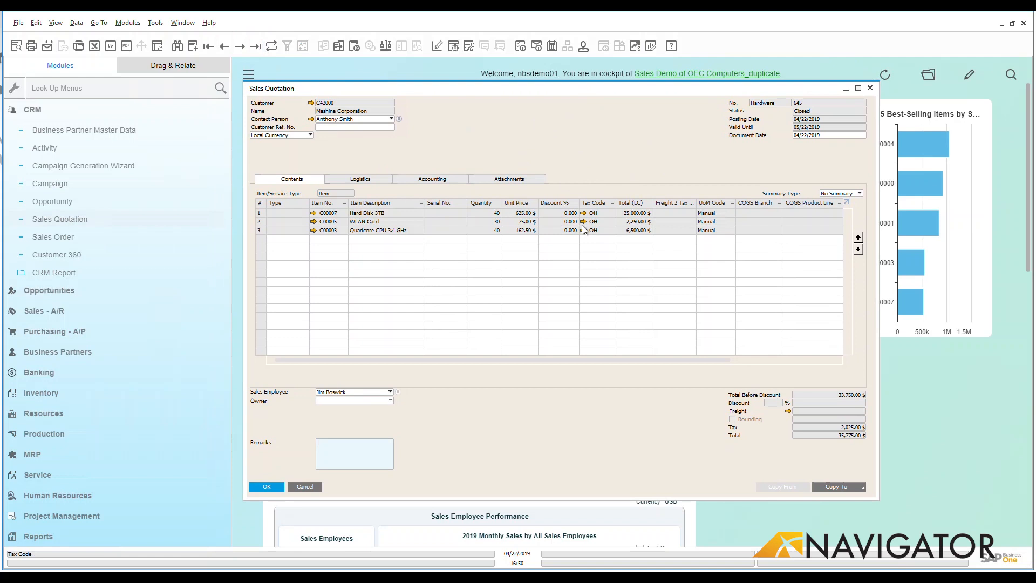
mouse_move(319, 118)
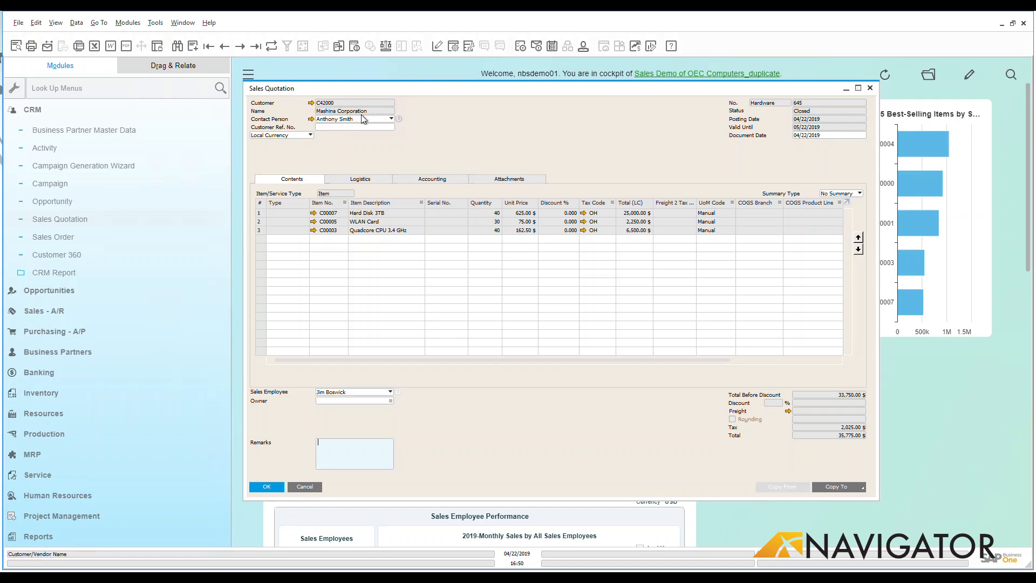
mouse_move(372, 146)
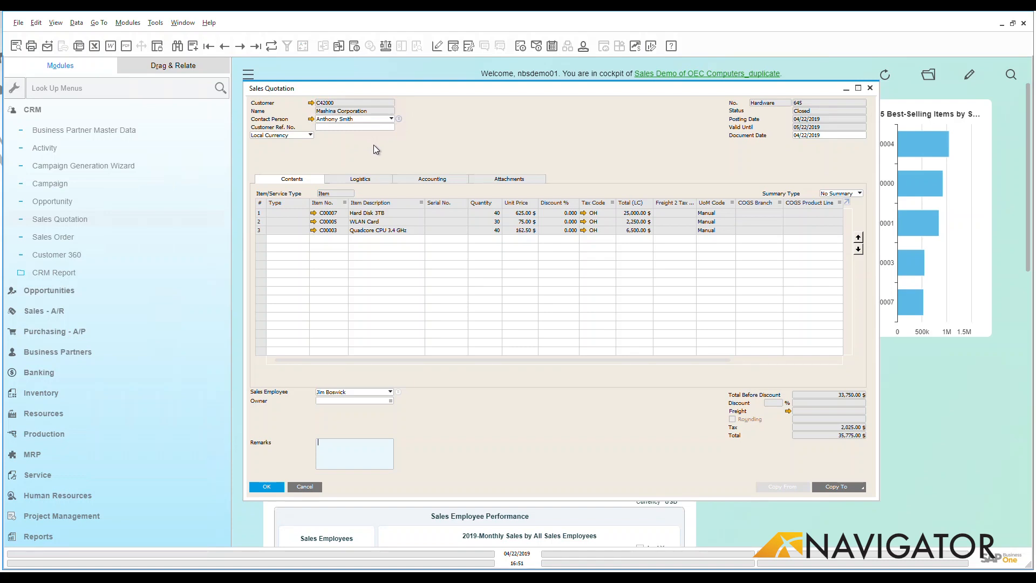
mouse_move(401, 160)
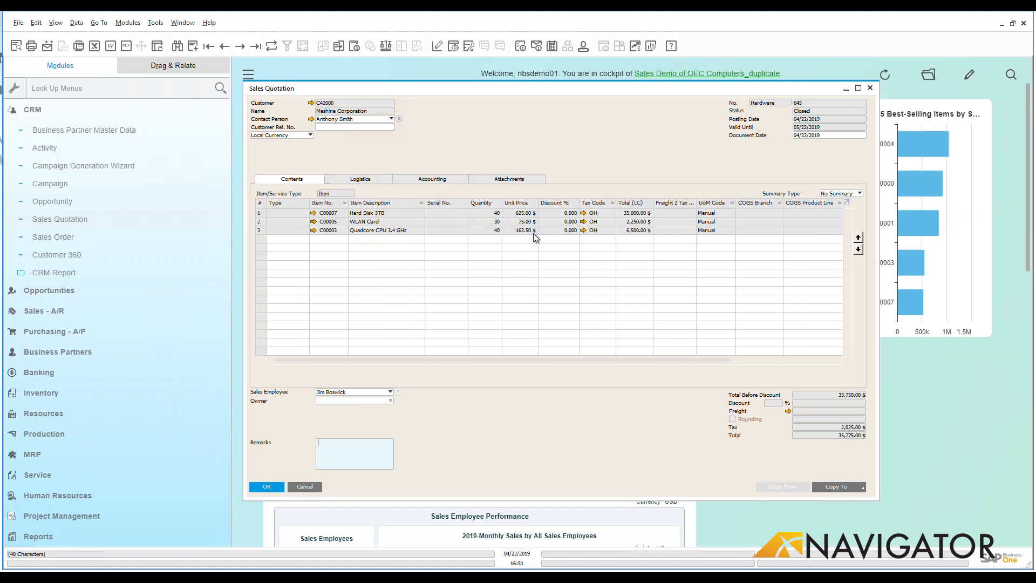
mouse_move(405, 398)
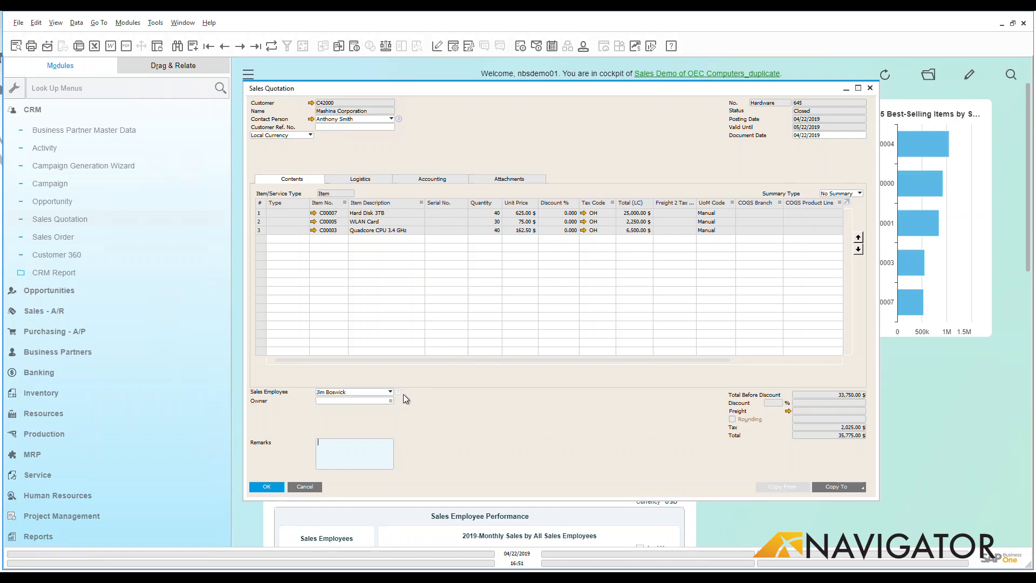
mouse_move(807, 473)
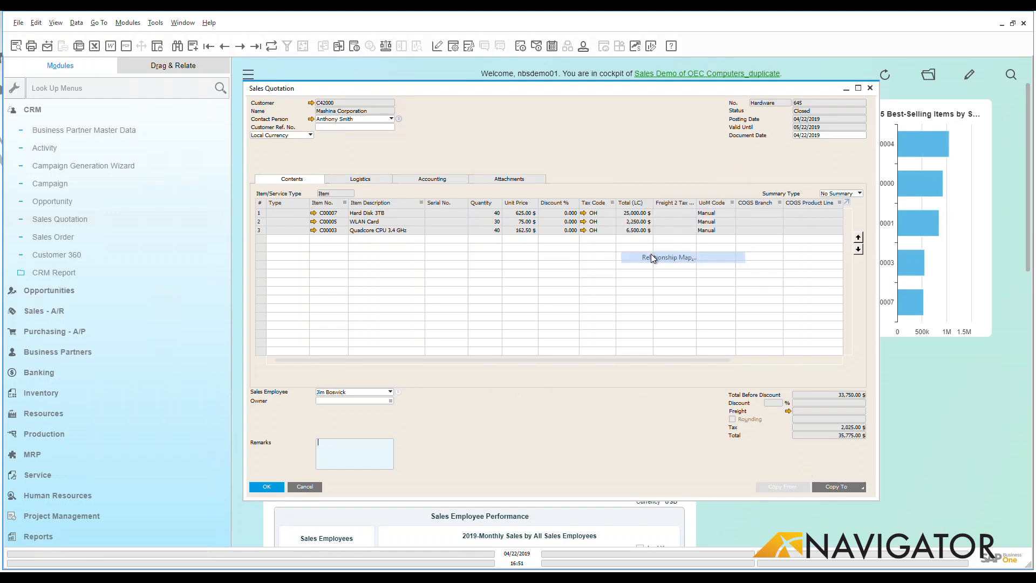
View the relationship map linking quotation 645 to Sales Order 690, then close the quotation
click(668, 256)
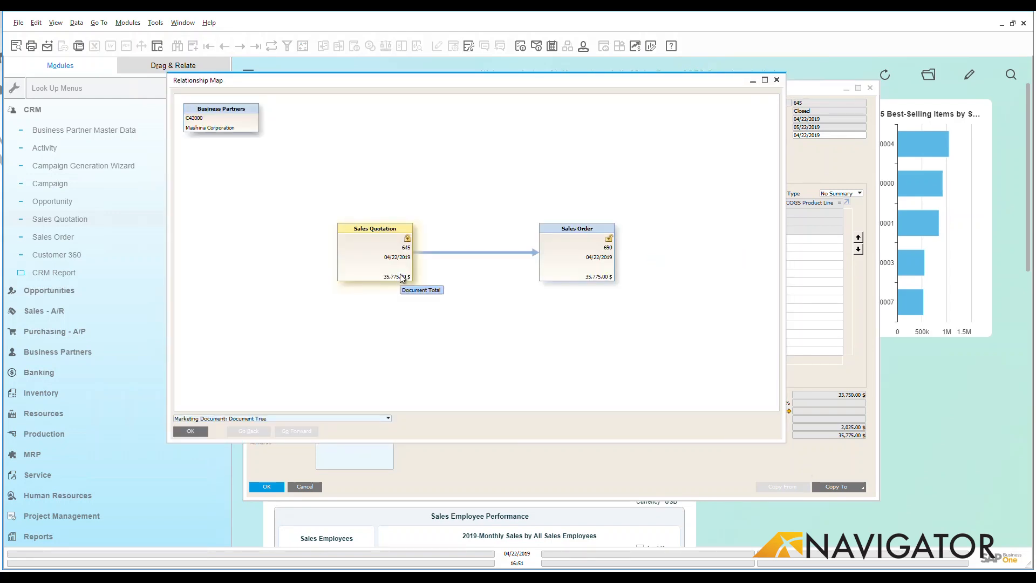
mouse_move(559, 253)
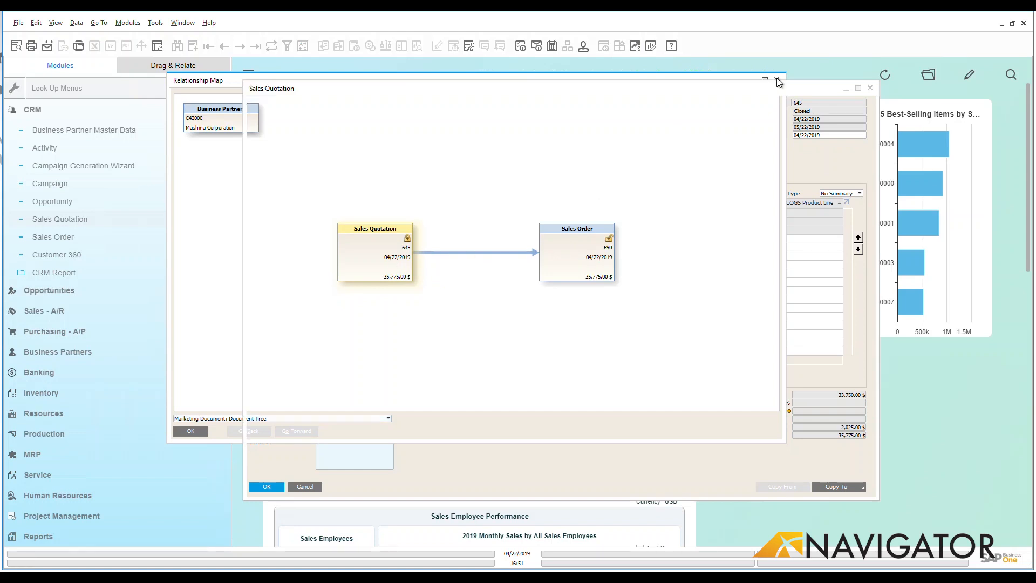
click(777, 80)
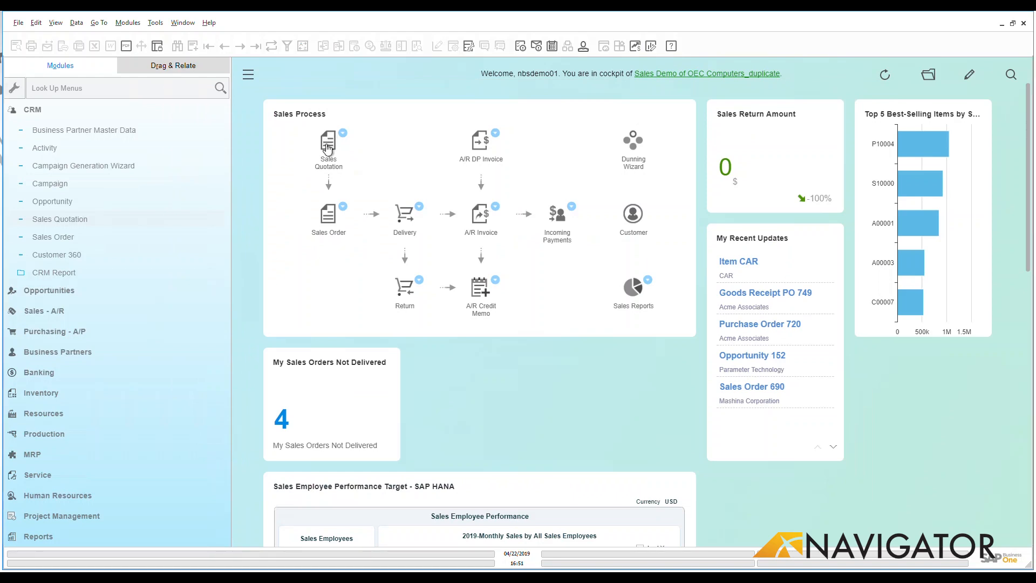
Choose C40000 Earthshaker Corporation as the customer on a new quotation and begin adding items
click(328, 144)
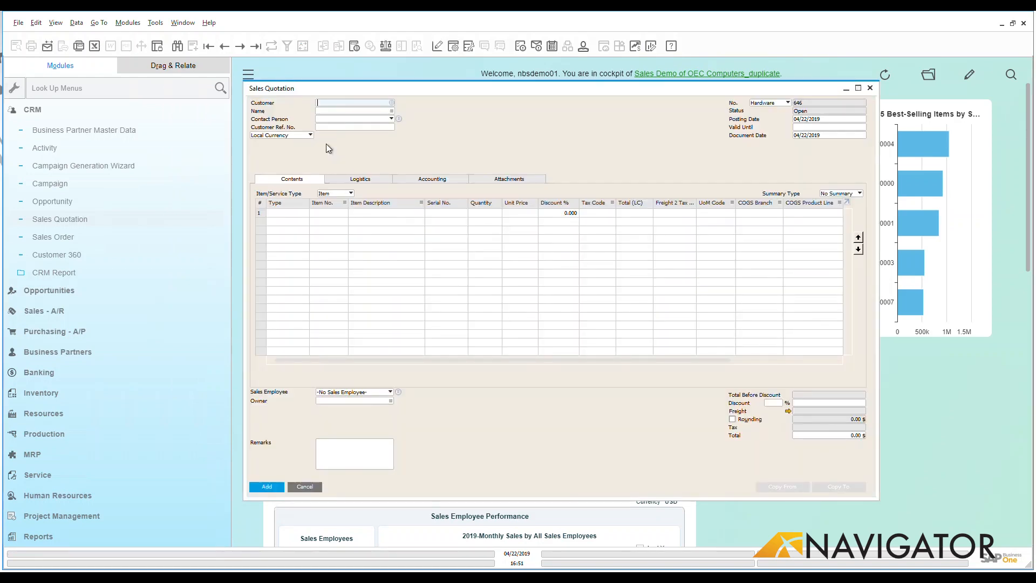
click(391, 103)
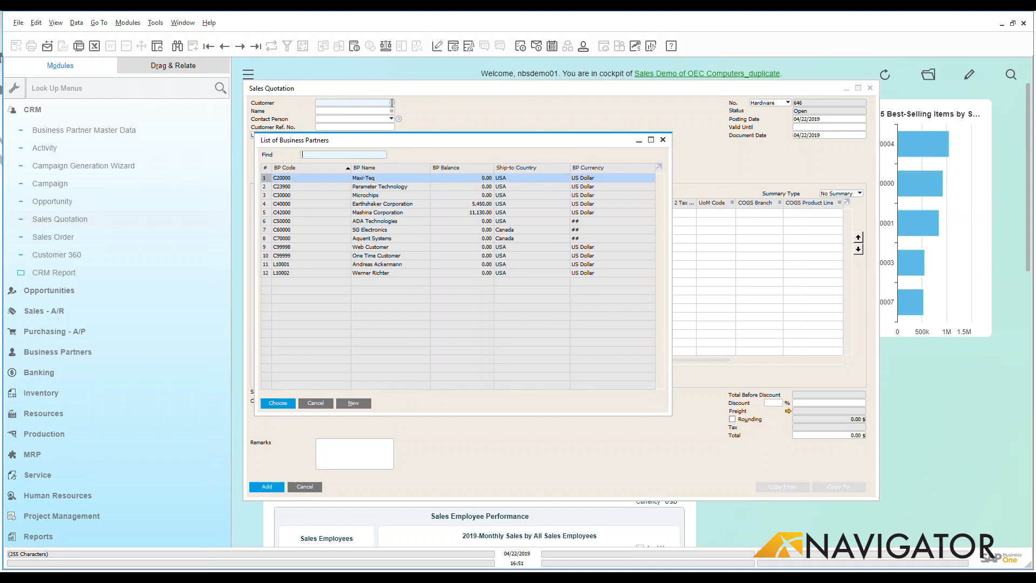
click(382, 204)
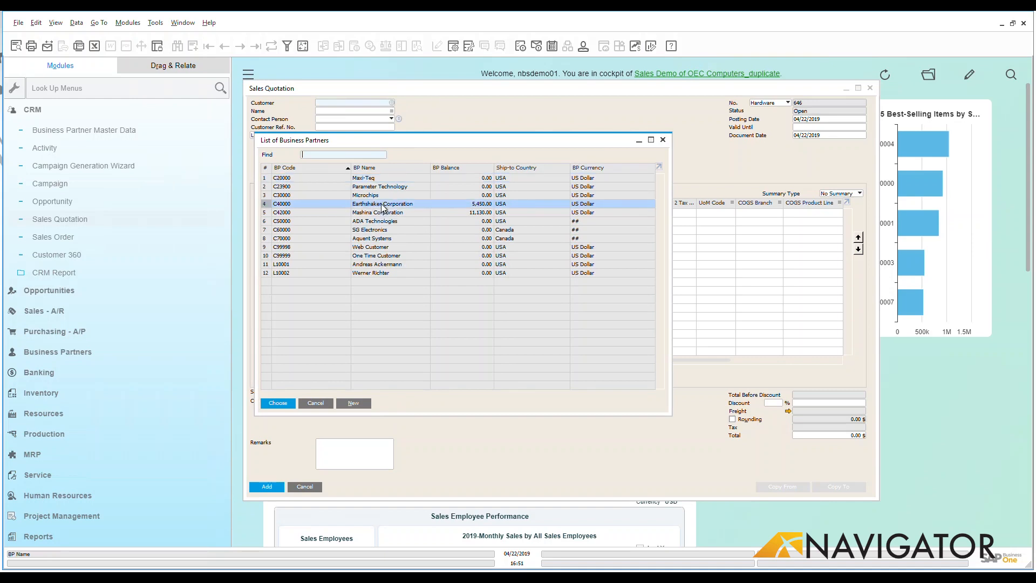
click(277, 403)
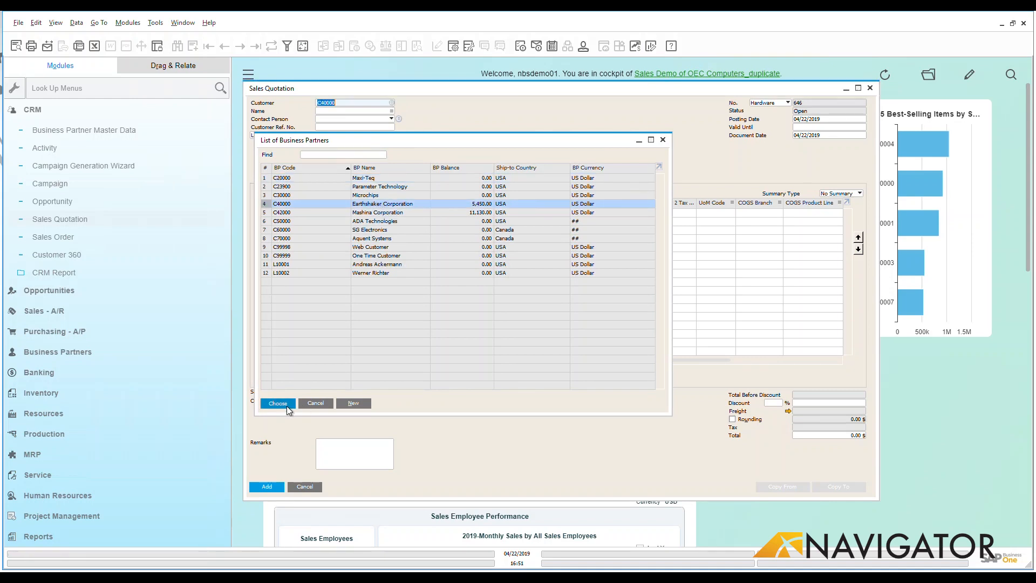
click(277, 403)
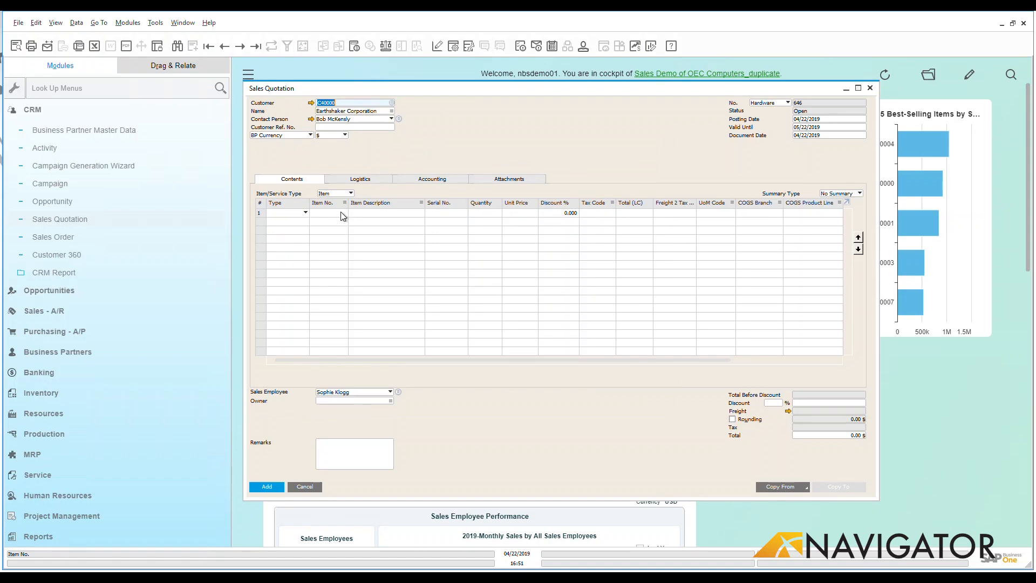
click(343, 213)
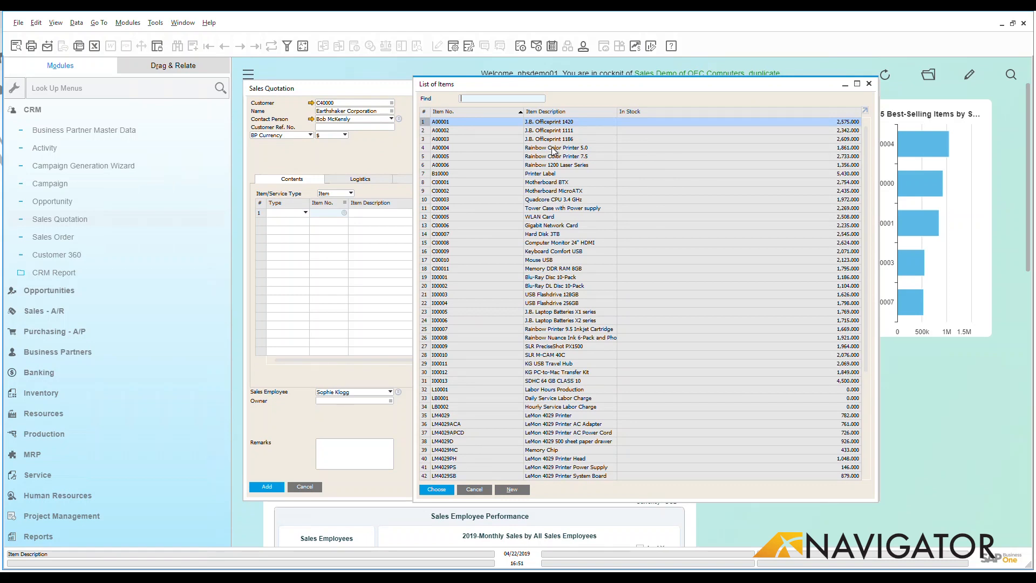
Add items A00004 and A00005, Rainbow Color Printer 5.0 and 7.5, as quotation lines
click(562, 156)
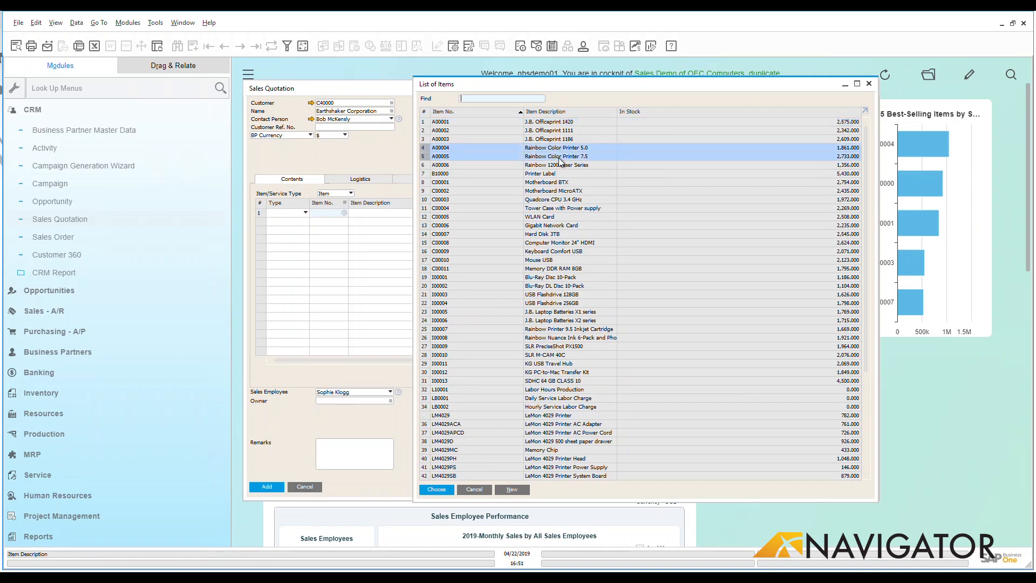
mouse_move(565, 157)
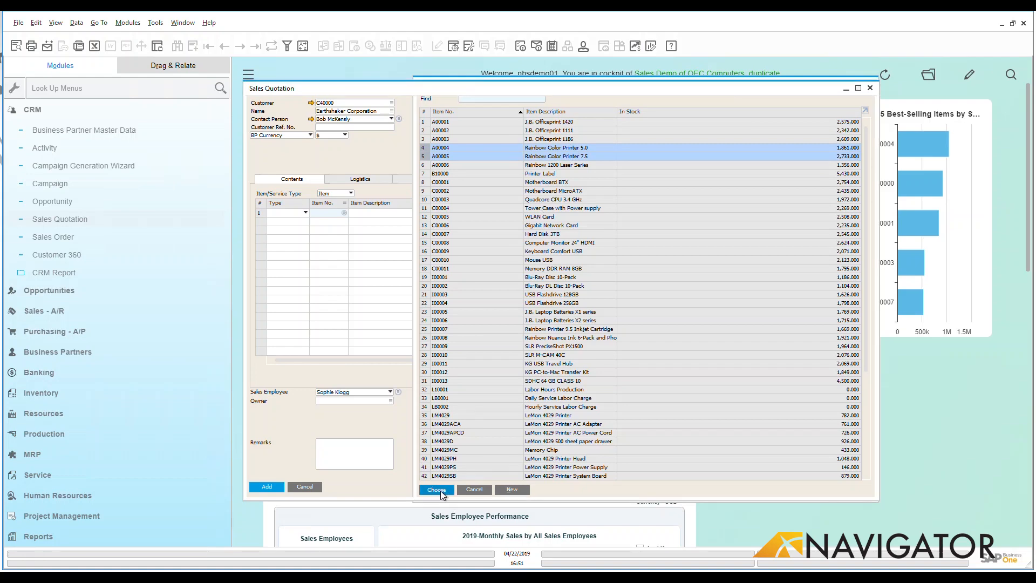
click(435, 489)
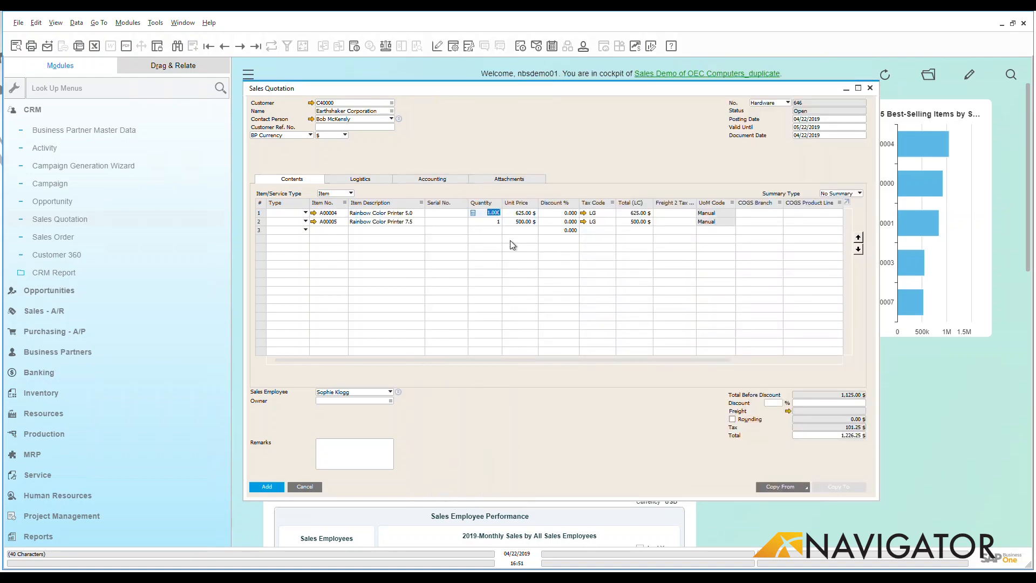
Set the printer line quantity to 5
click(482, 222)
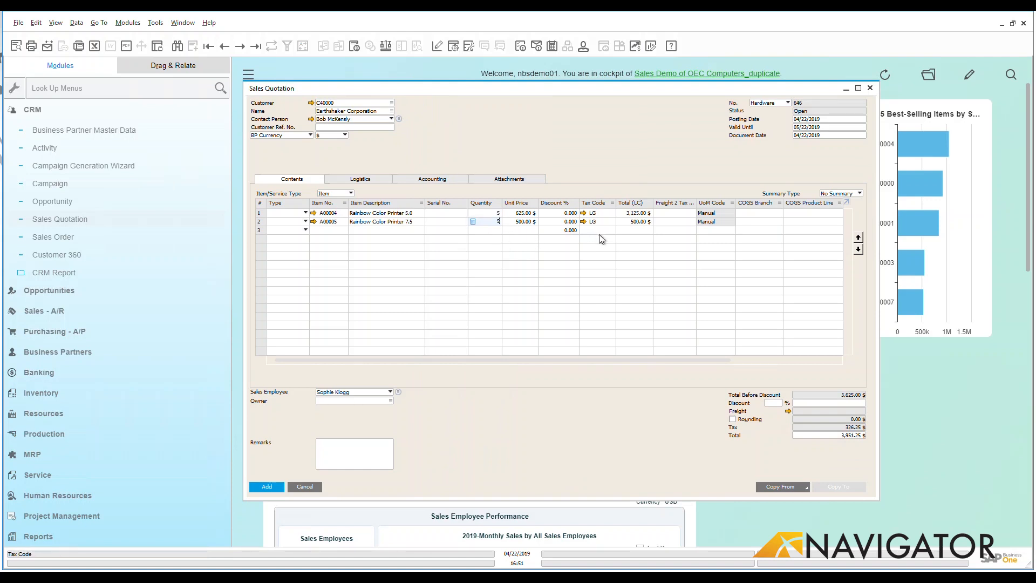
mouse_move(838, 120)
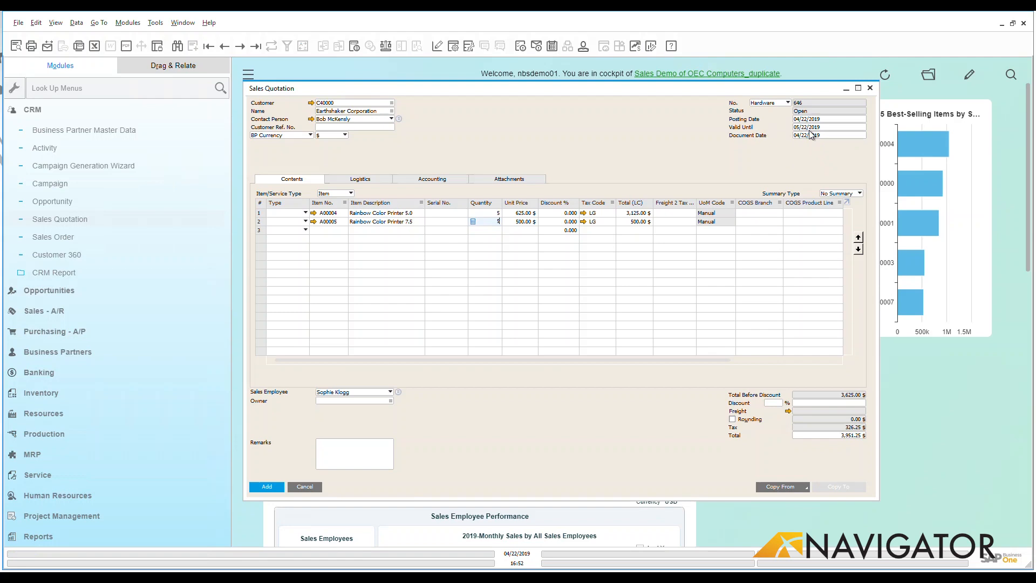
mouse_move(820, 135)
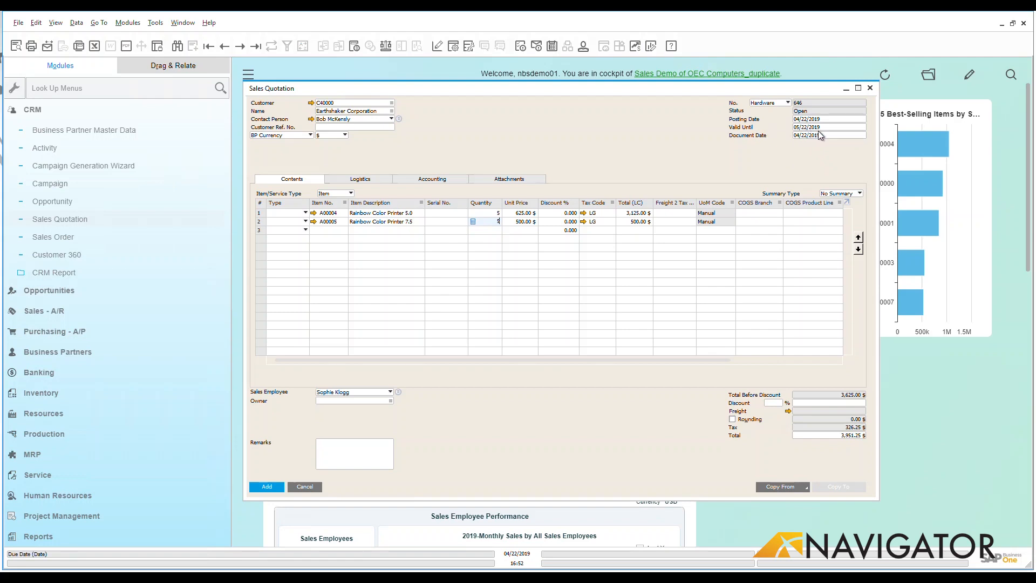
mouse_move(824, 135)
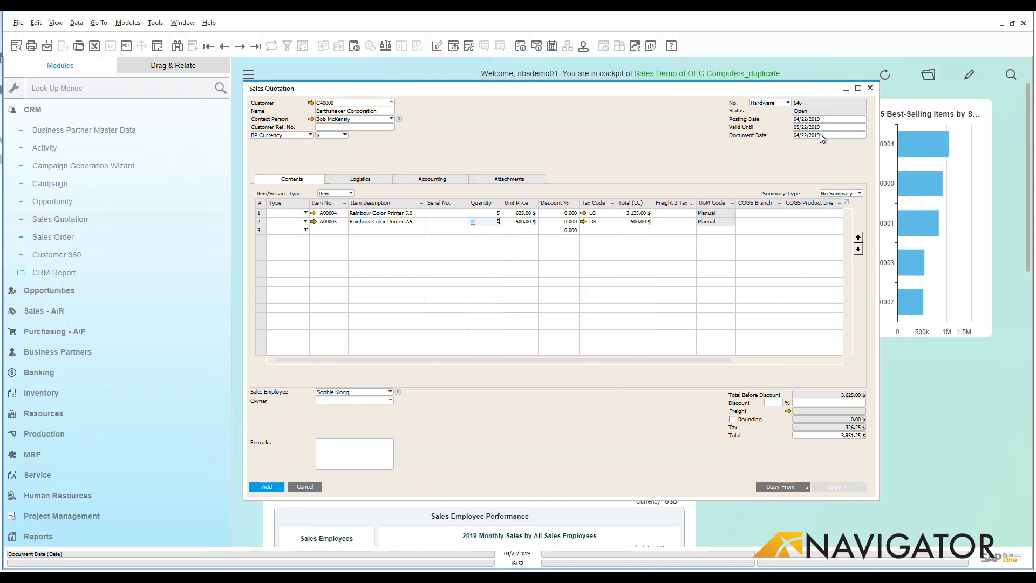
mouse_move(791, 118)
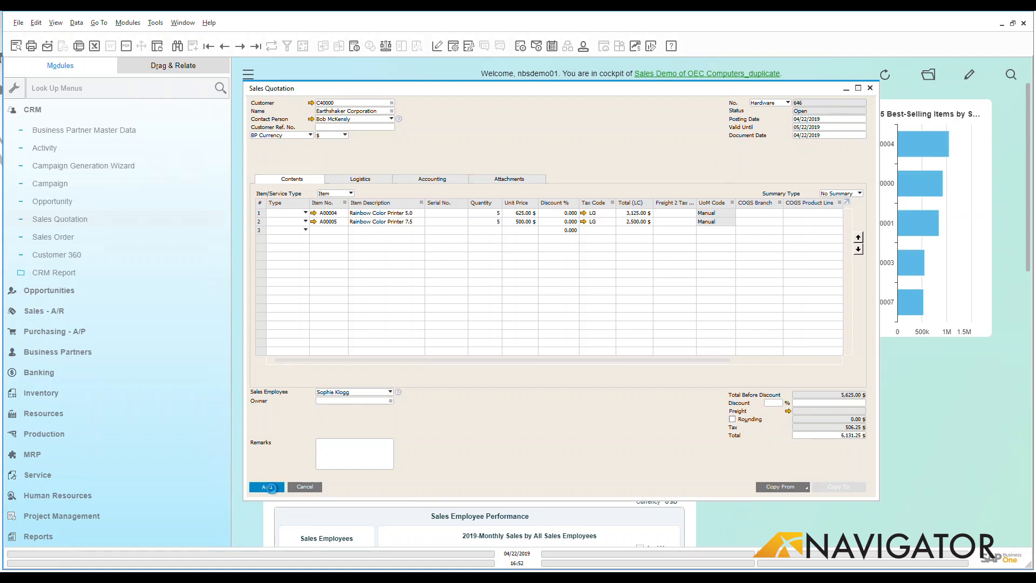
Save the Earthshaker Corporation quotation as number 646
click(266, 486)
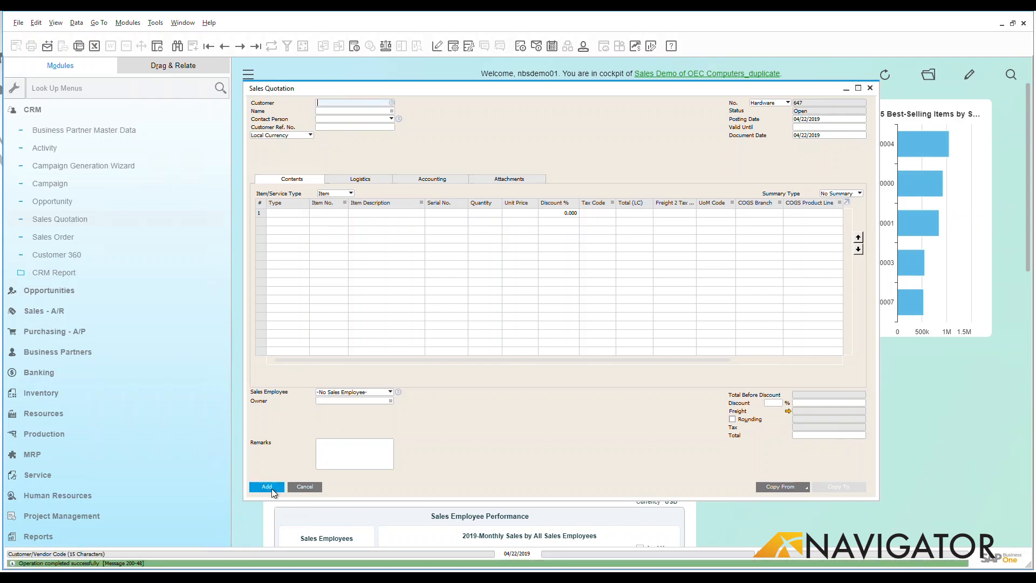
mouse_move(254, 46)
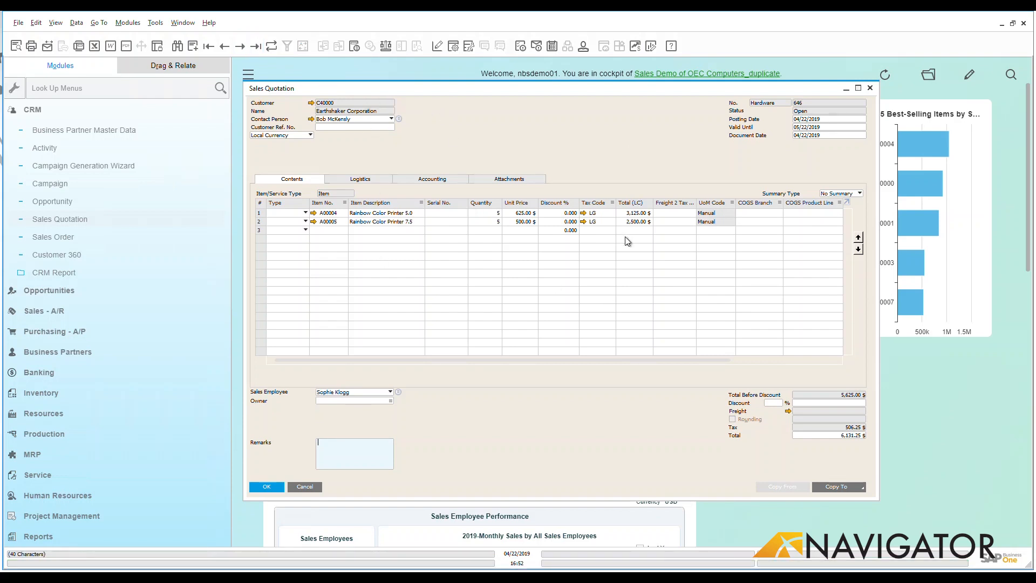
mouse_move(644, 137)
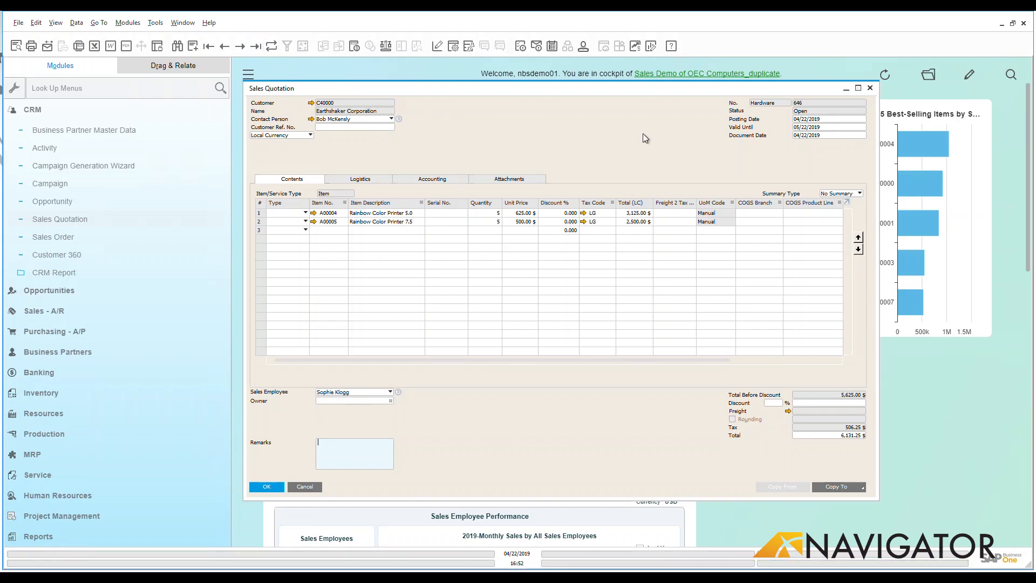
Bring up the context menu of actions for quotation 646
right_click(645, 137)
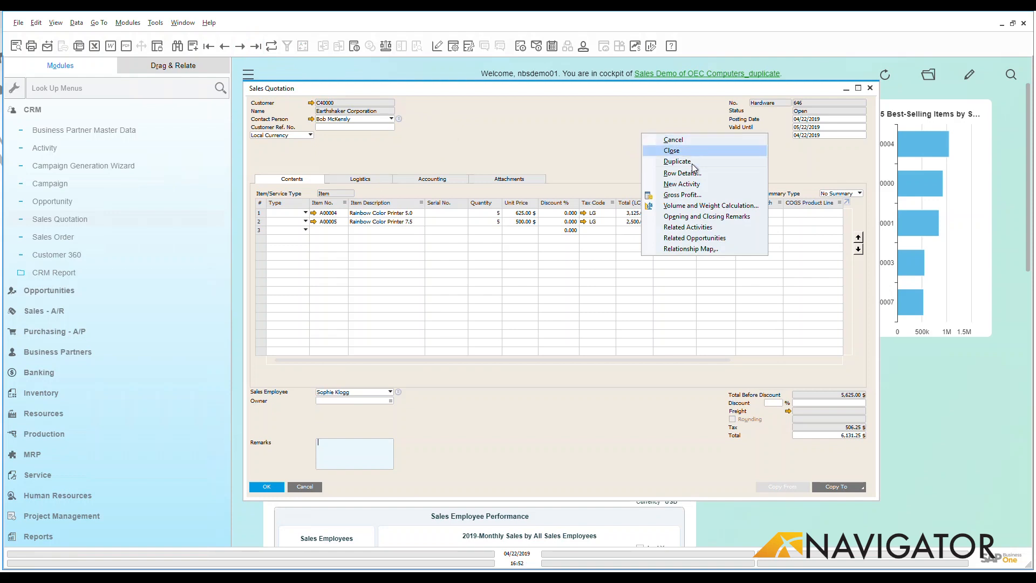
mouse_move(700, 185)
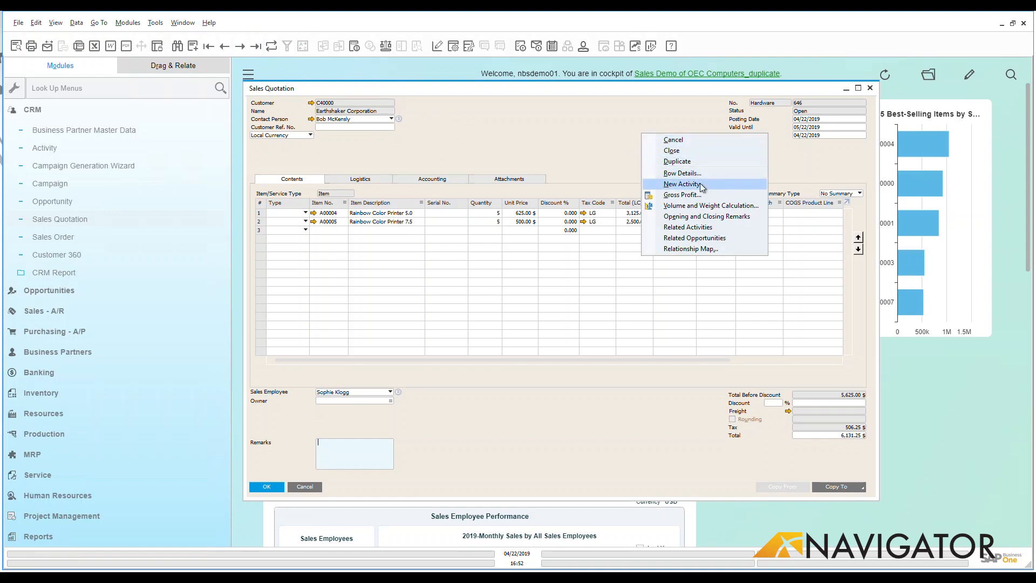
mouse_move(692, 161)
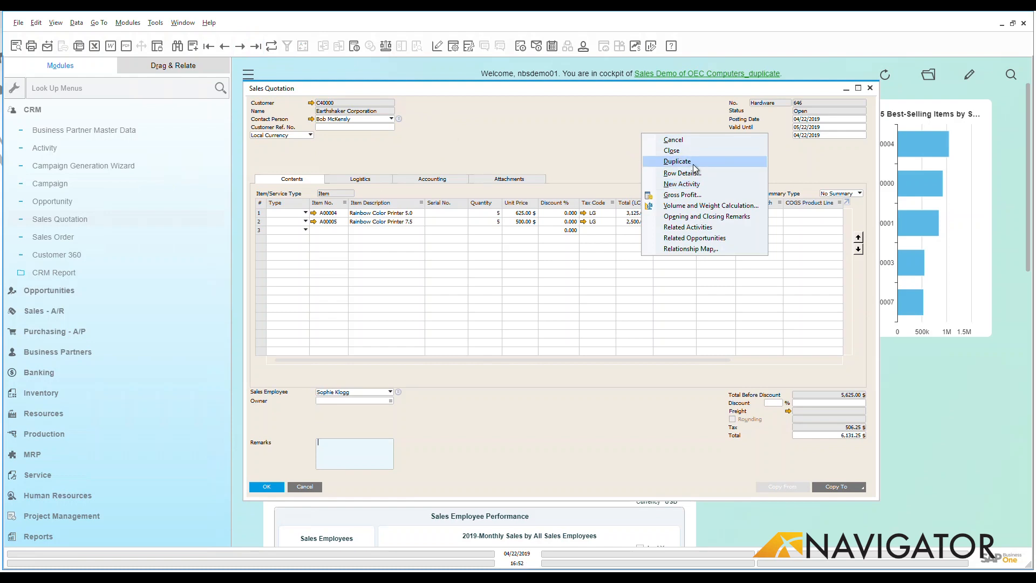
mouse_move(695, 164)
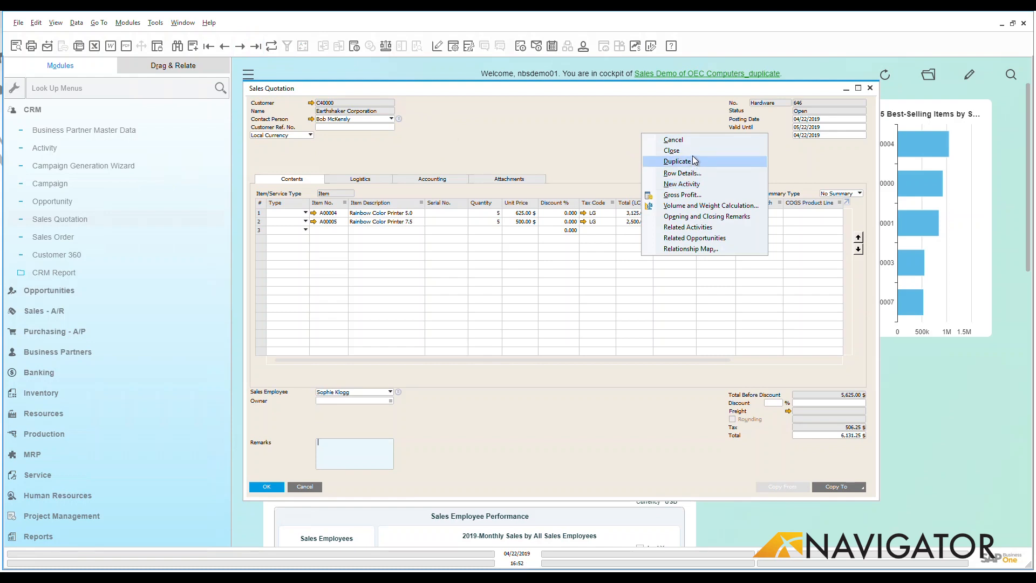
mouse_move(681, 194)
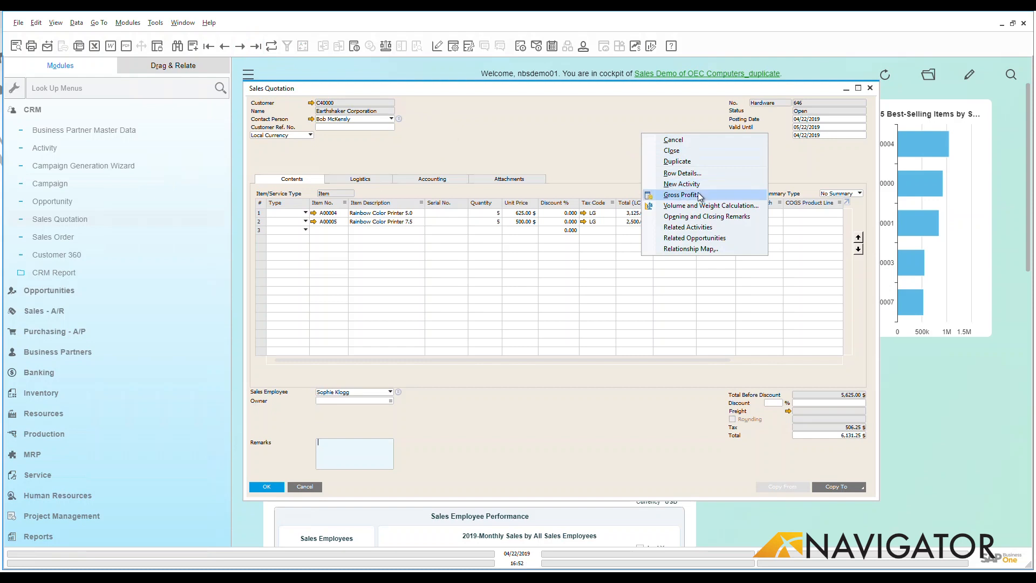
Review the Gross Profit window showing 2,196.81 $ at 64.081%, then close it
click(680, 194)
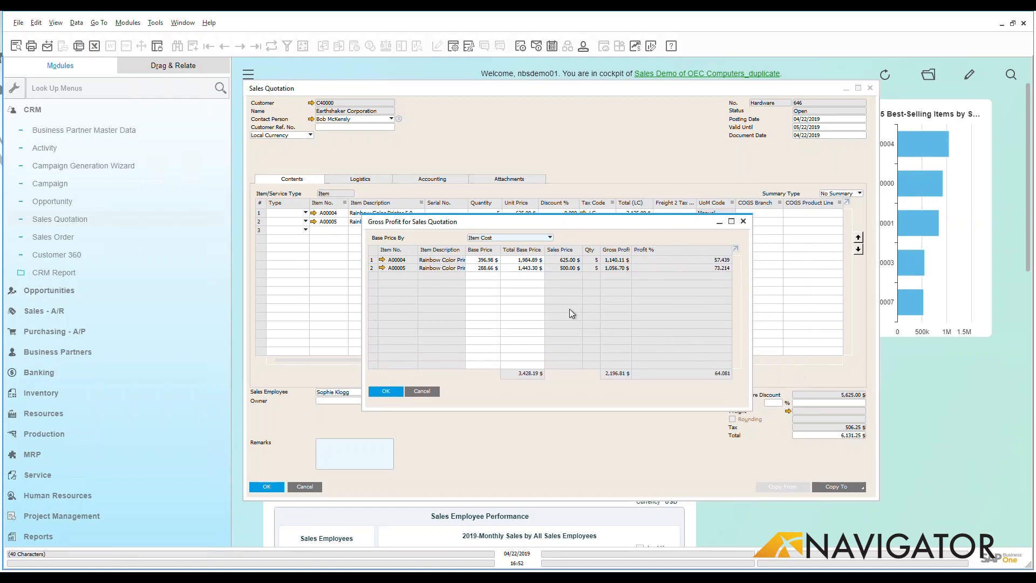
mouse_move(625, 289)
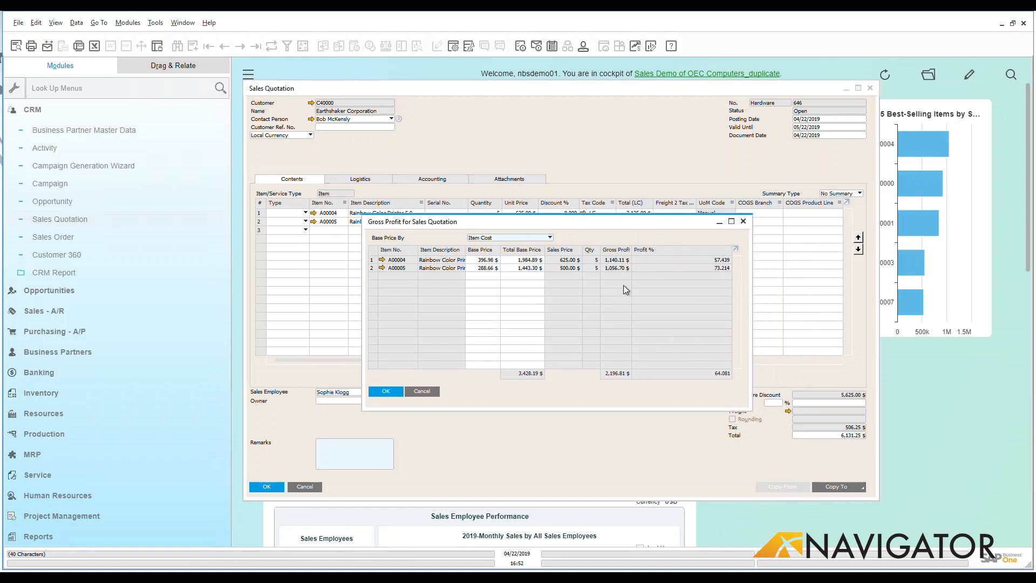
mouse_move(718, 275)
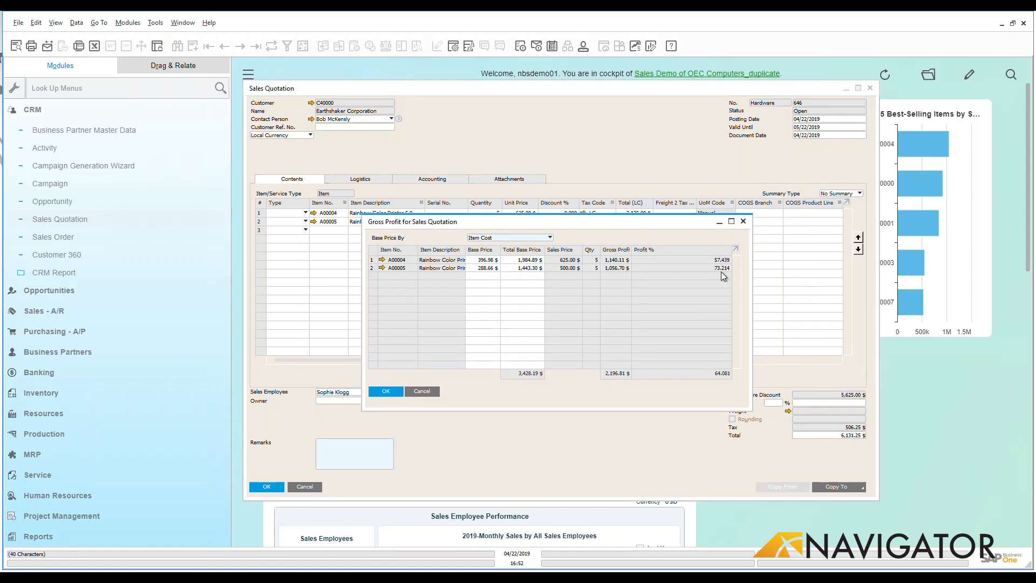
mouse_move(747, 226)
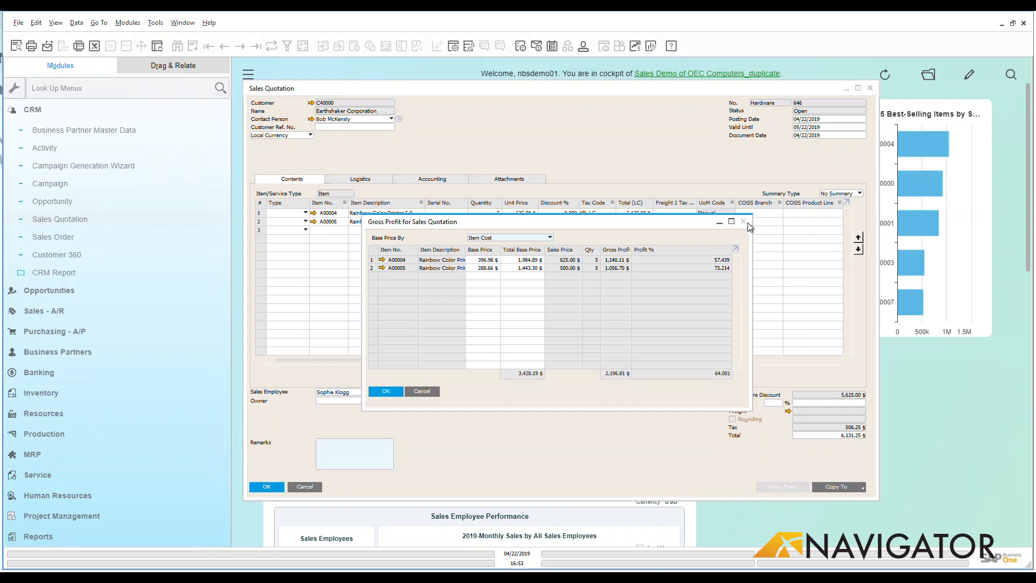
click(742, 221)
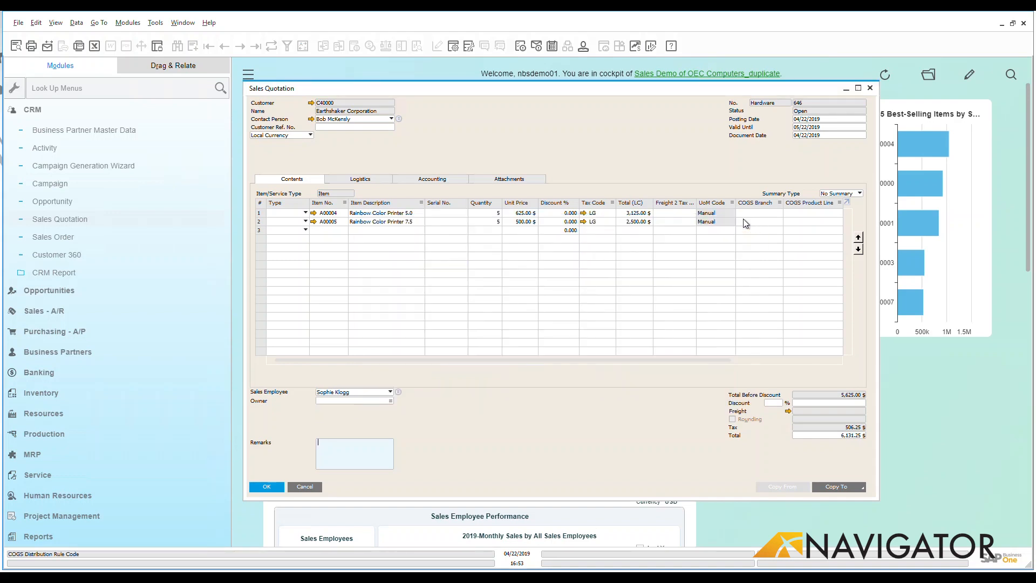